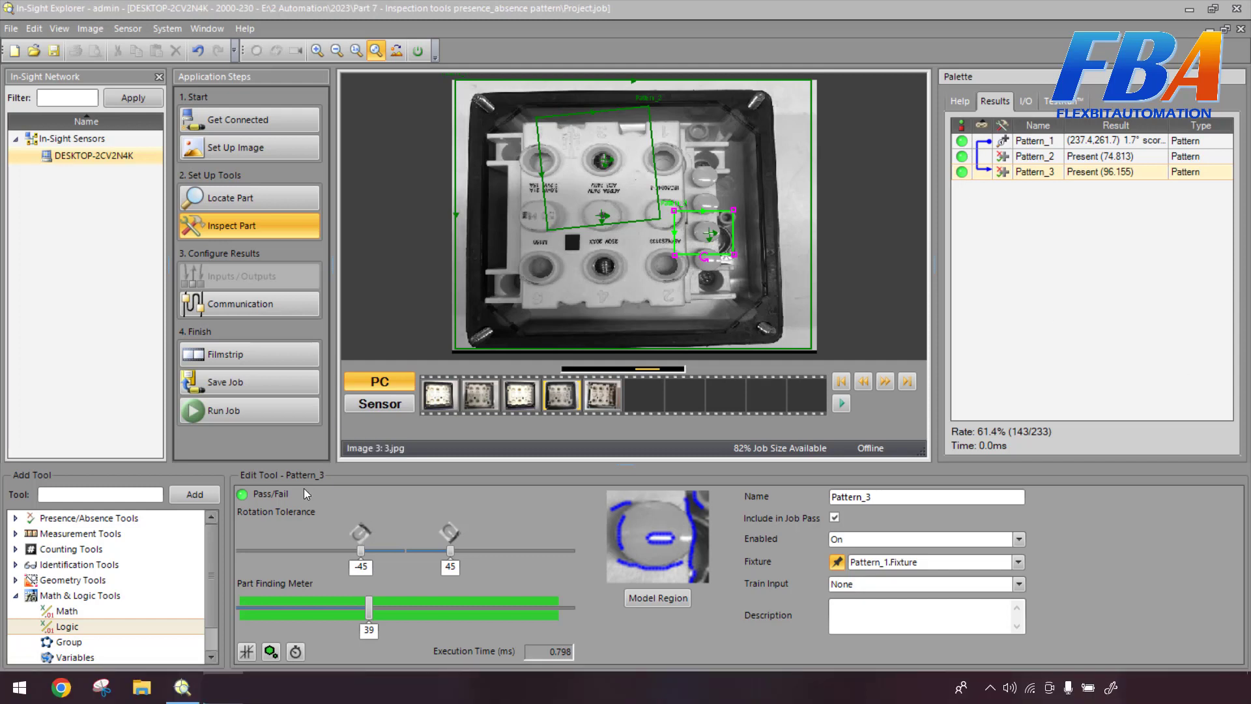
Select the Logic tool under Math & Logic Tools to show its expression-builder description.
left_click(62, 609)
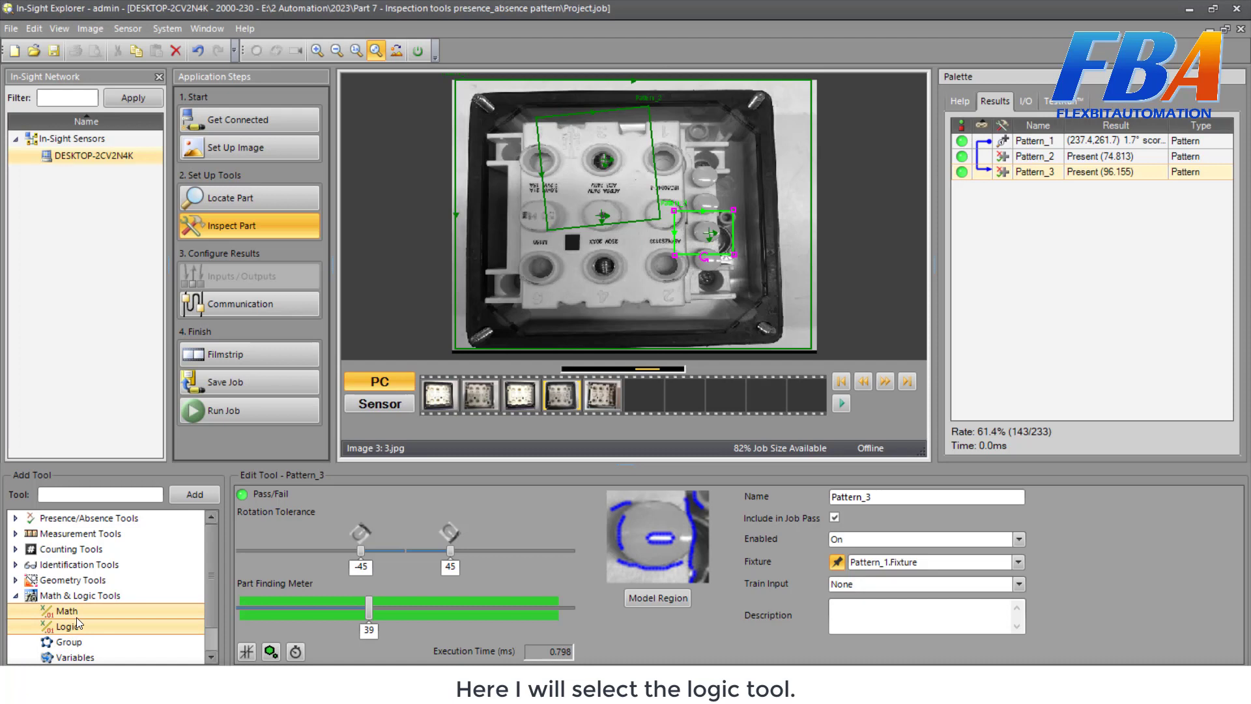
left_click(59, 627)
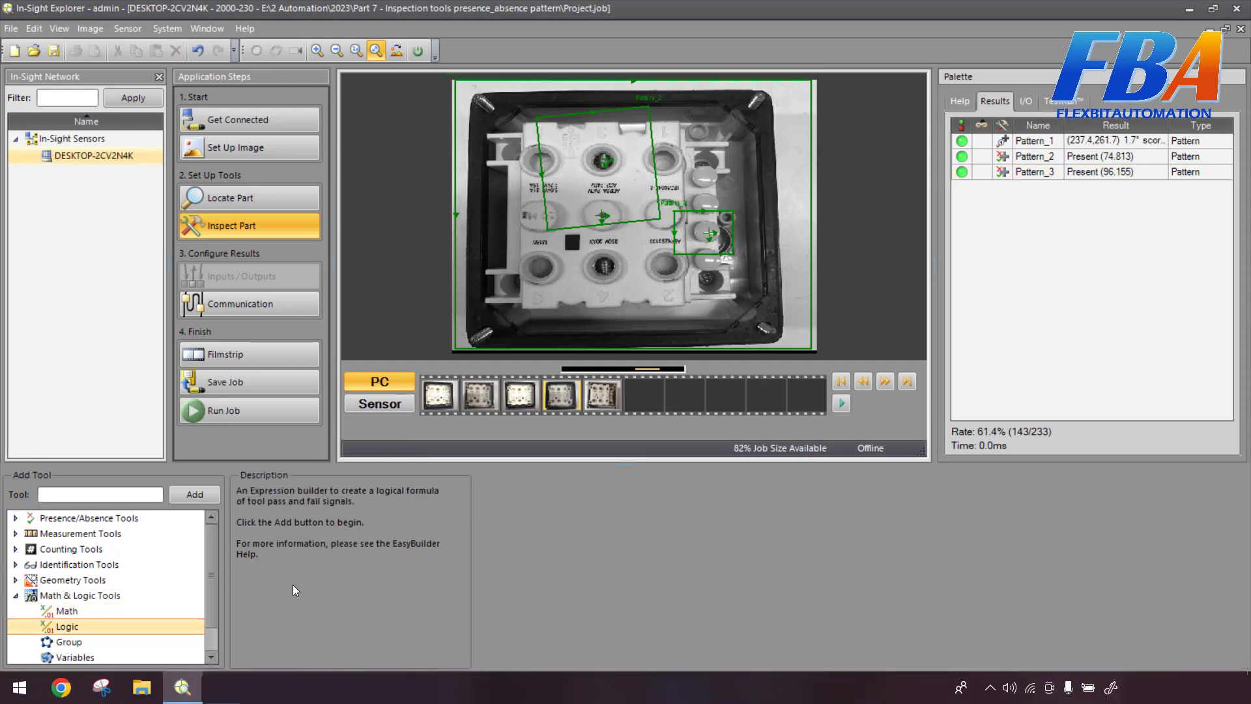
mouse_move(326, 581)
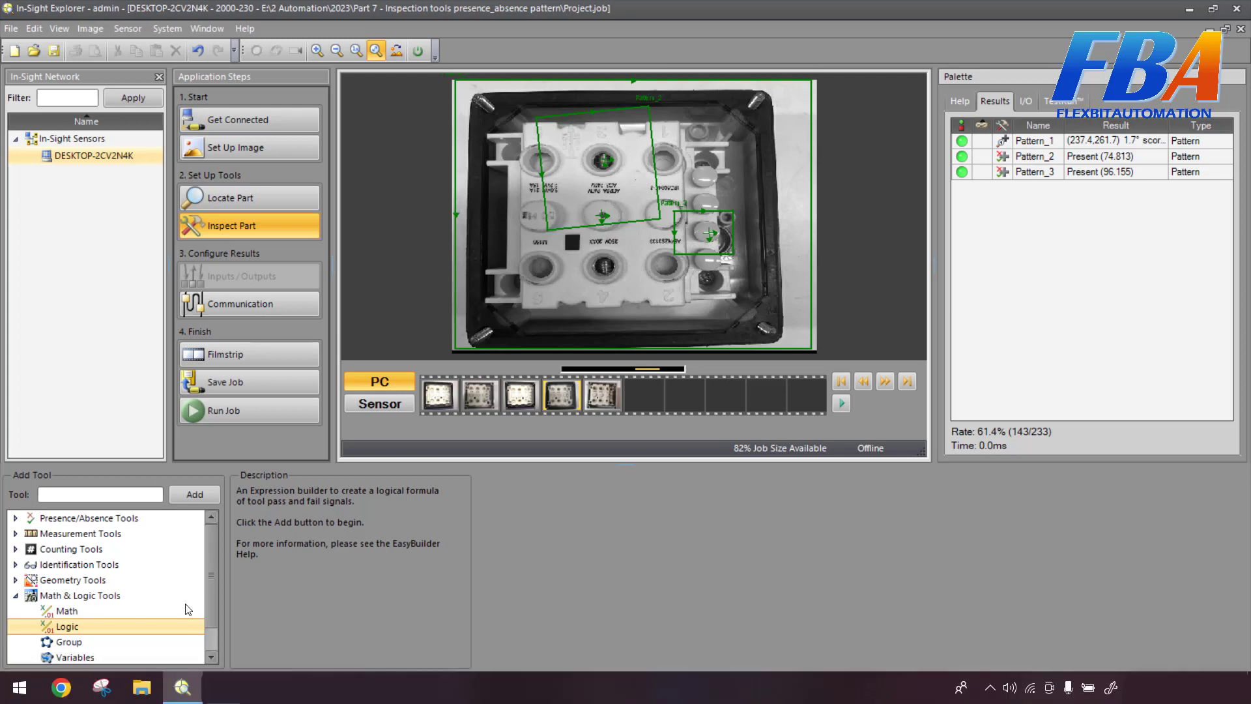
Add a Logic_1 tool to the job, reading True with an empty expression.
double_click(68, 627)
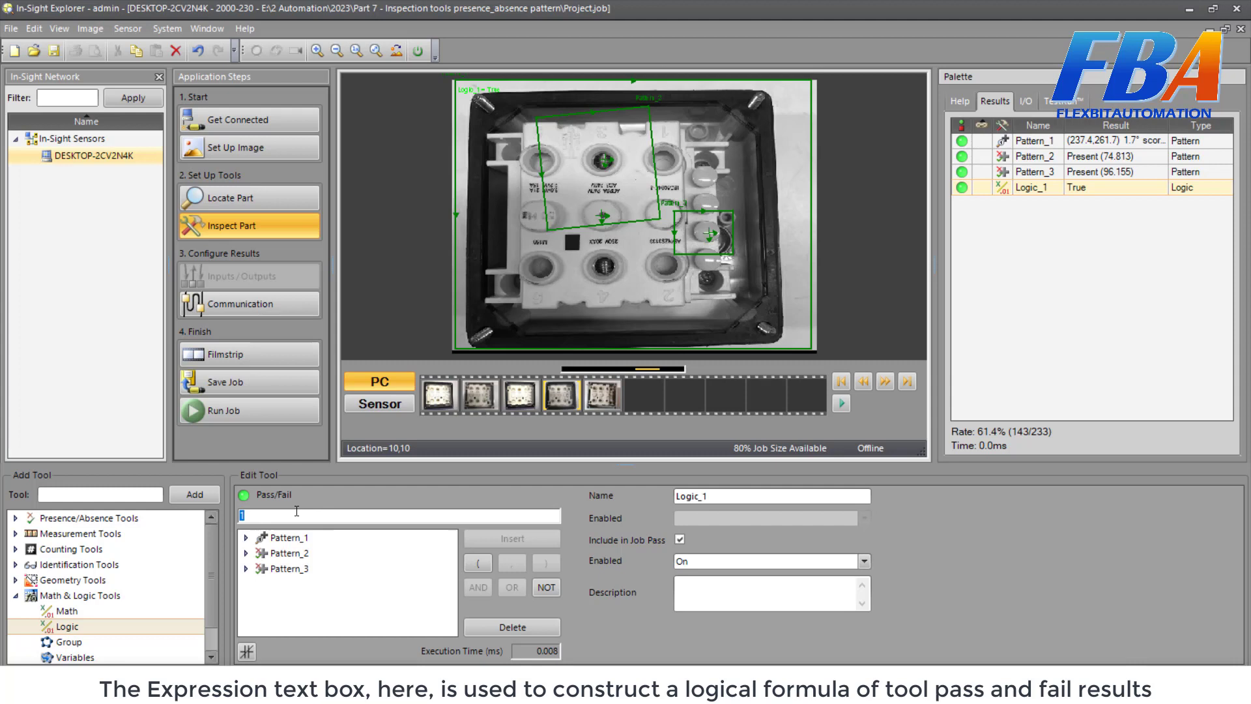
mouse_move(347, 534)
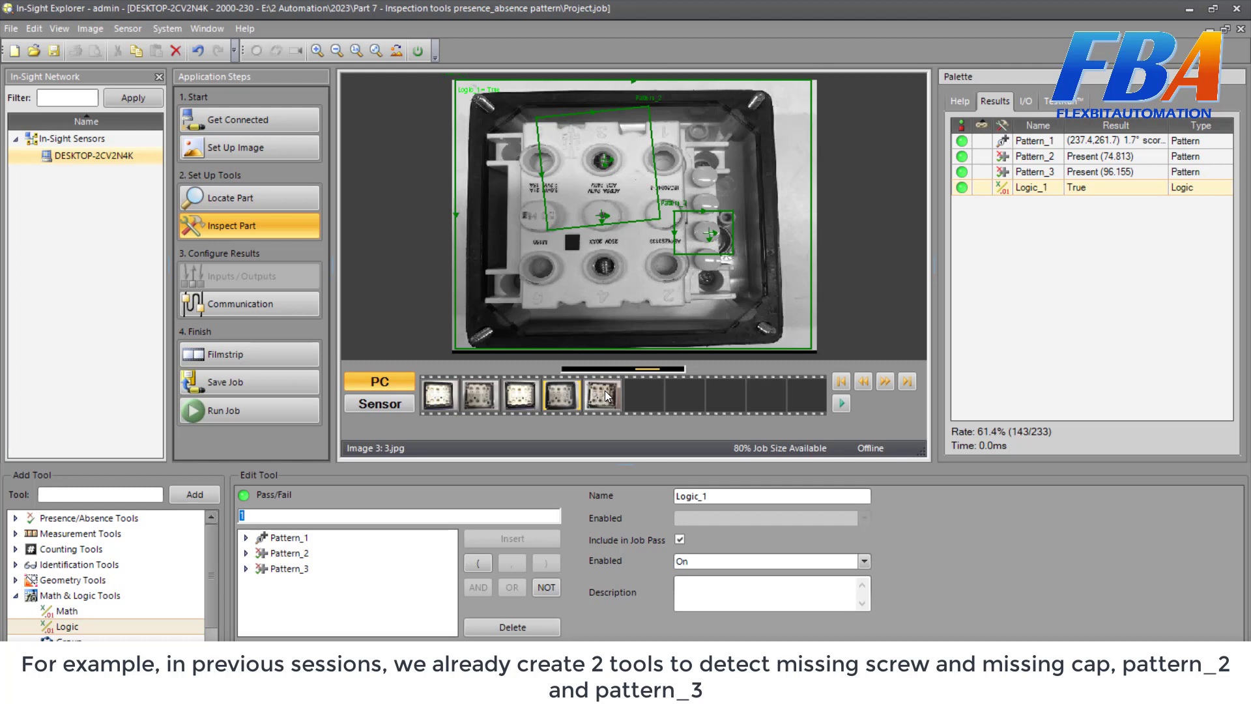
mouse_move(1116, 156)
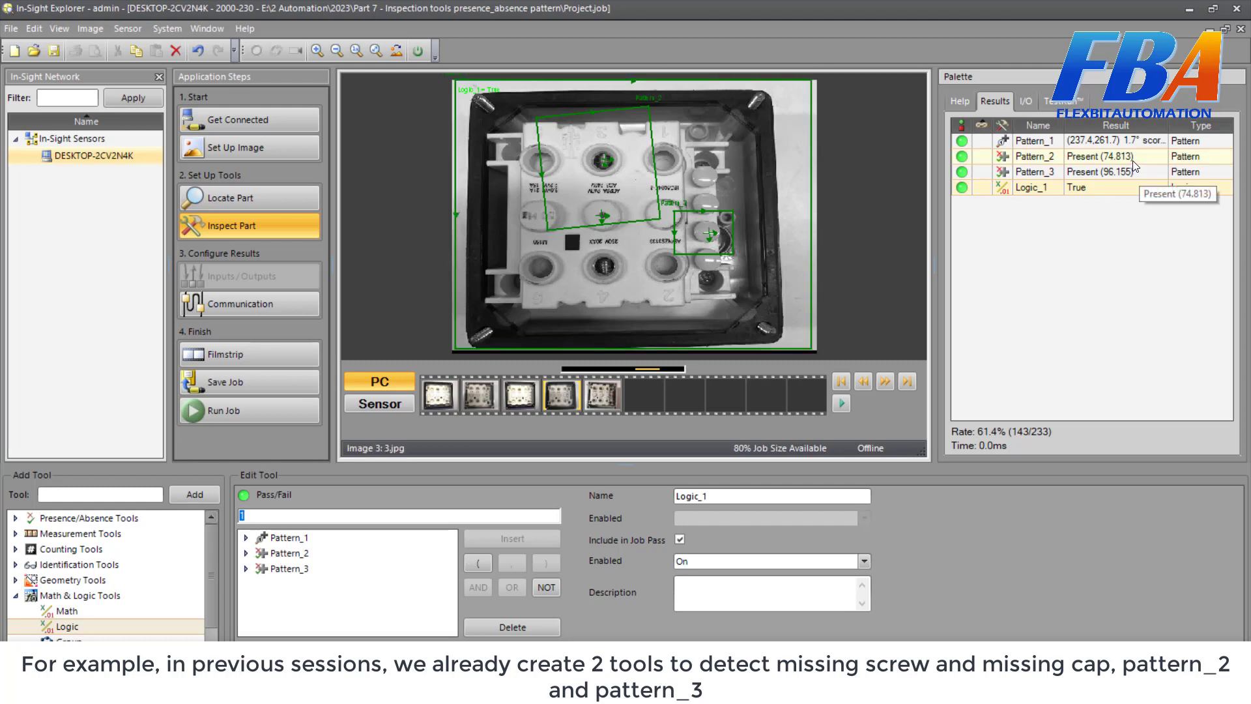
left_click(1034, 156)
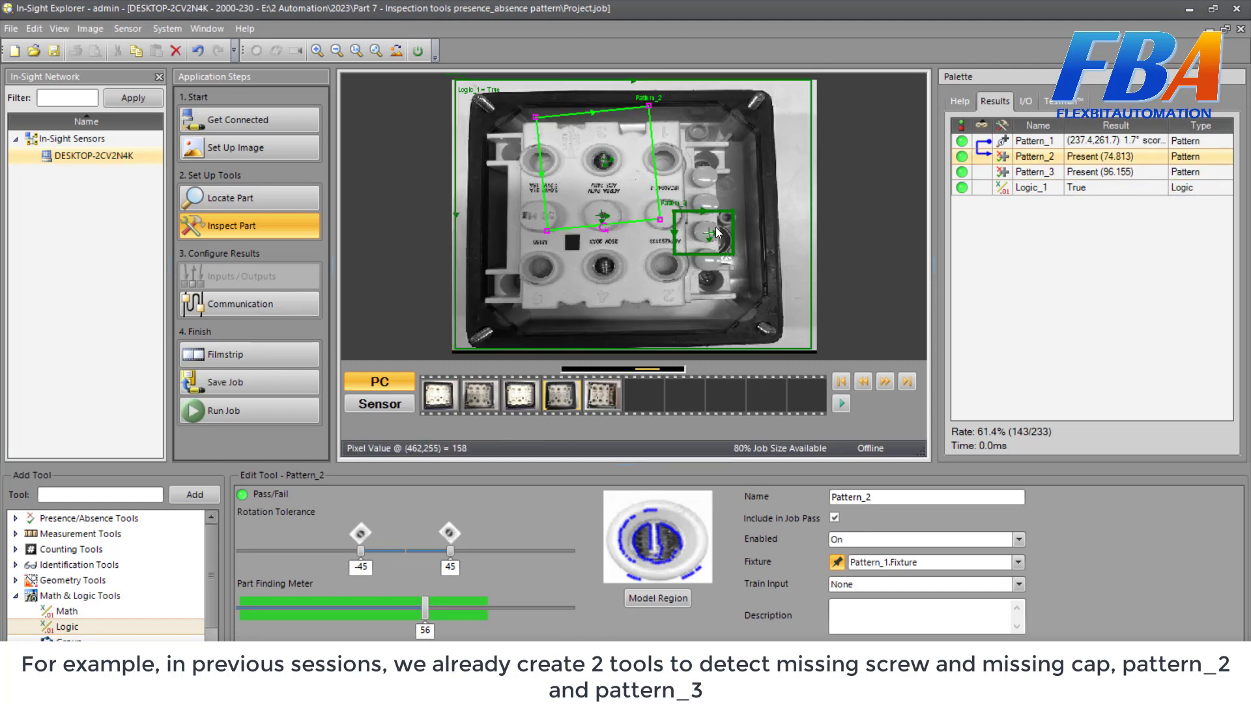
left_click(1033, 172)
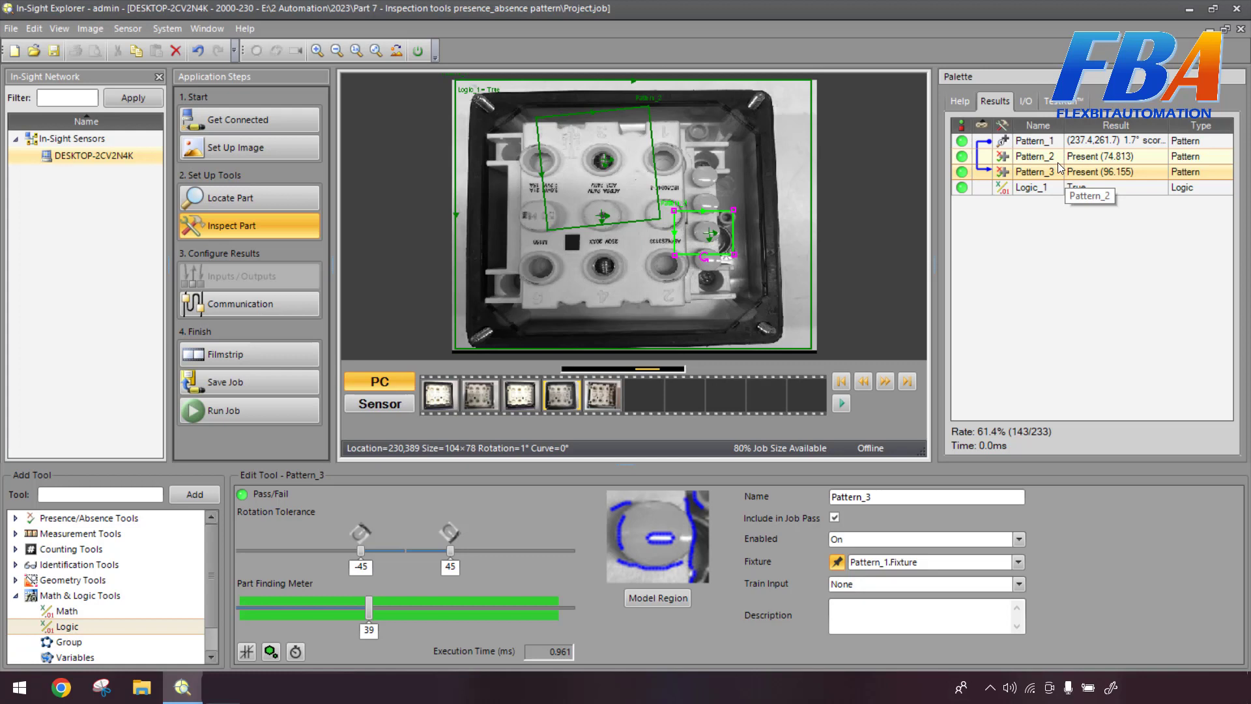
mouse_move(1064, 165)
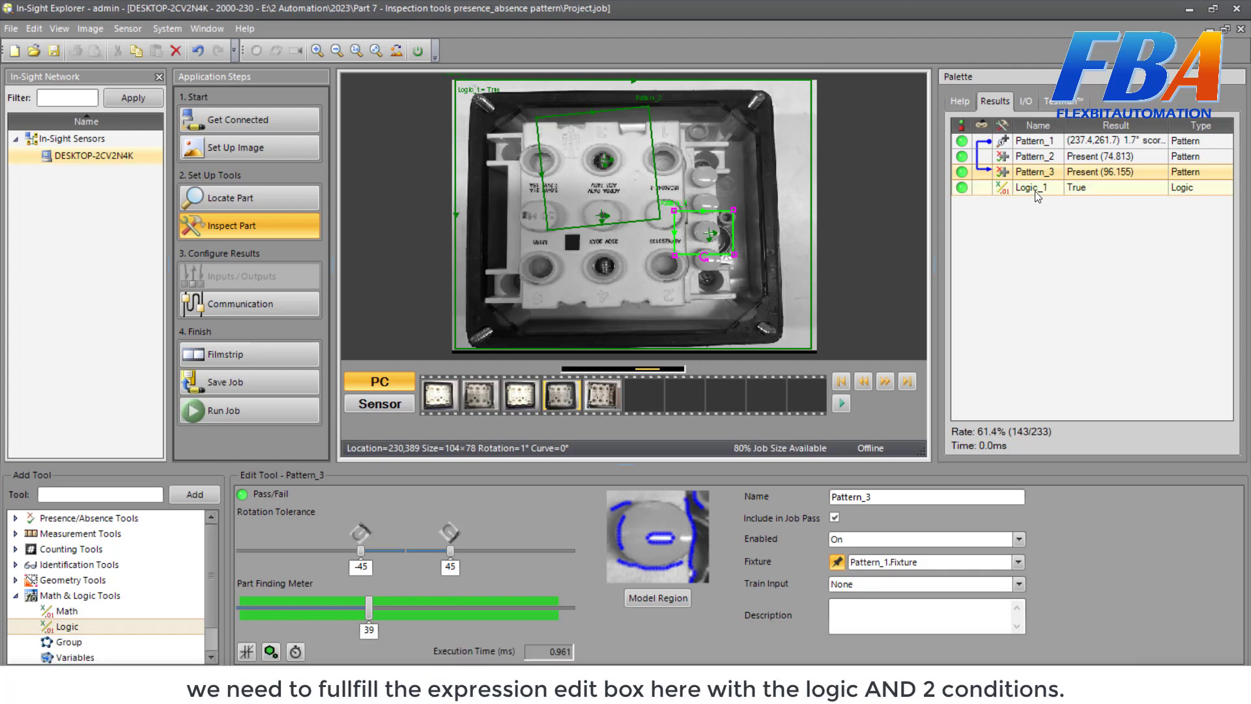
left_click(1032, 186)
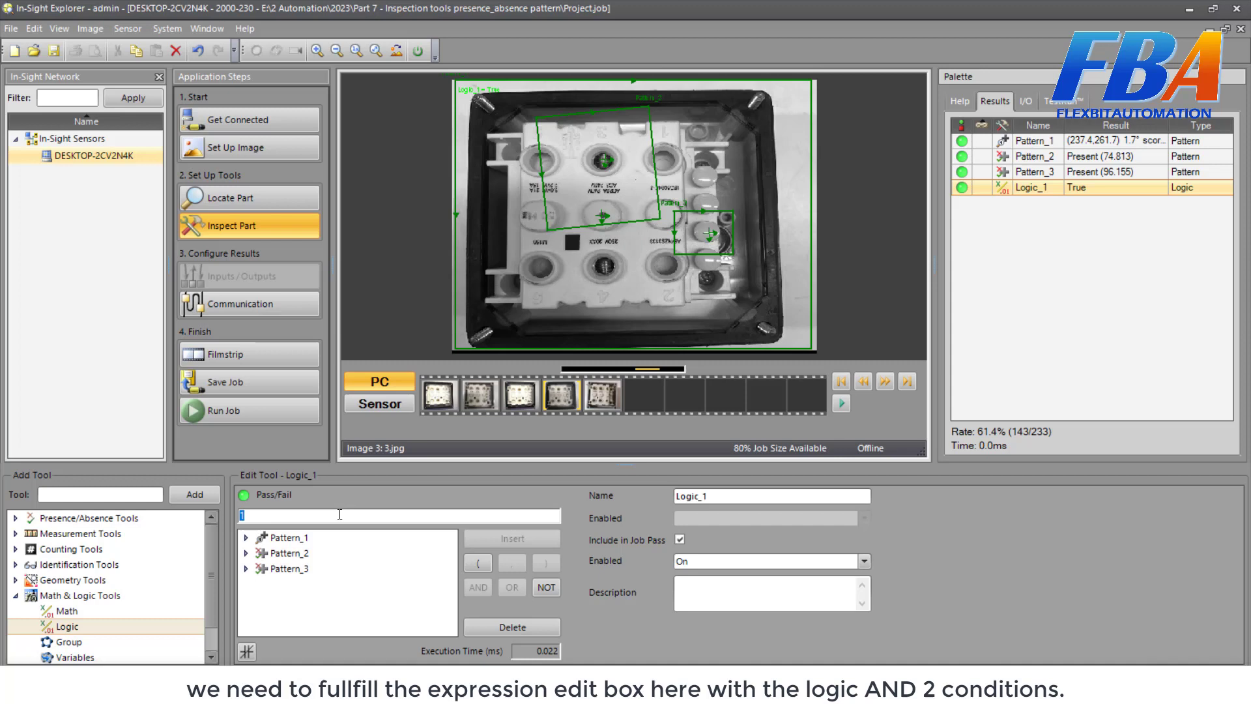
mouse_move(340, 506)
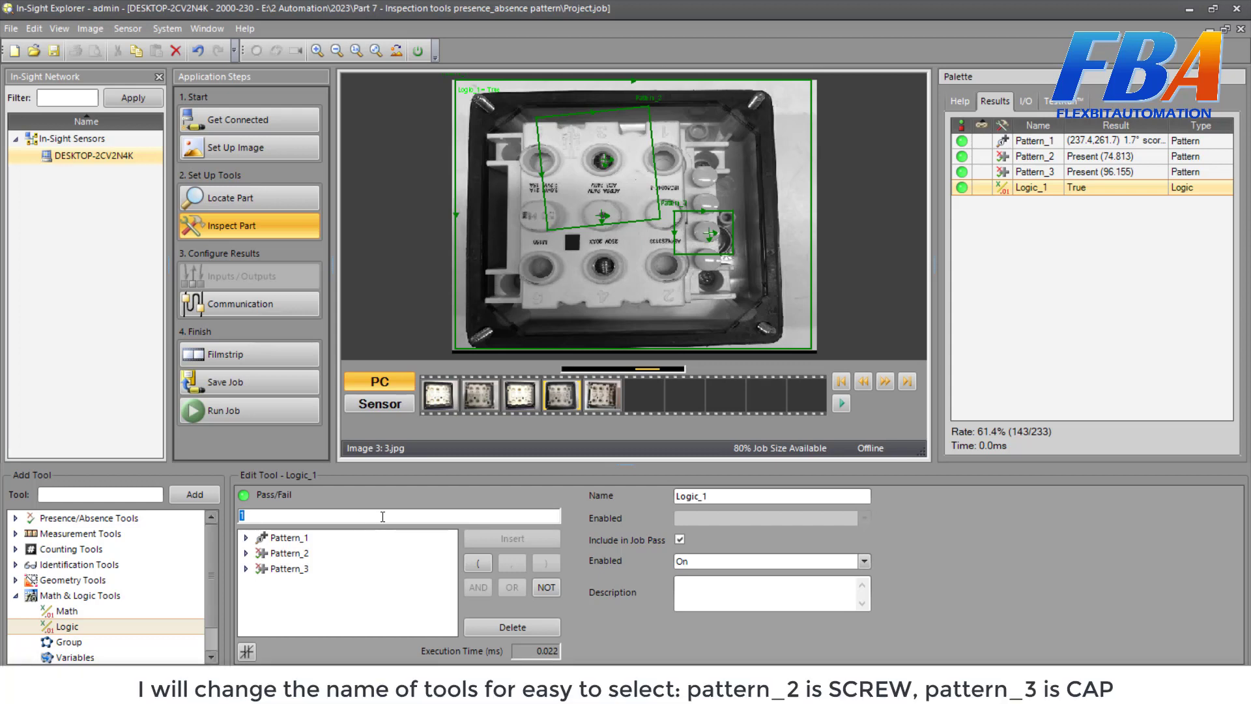
mouse_move(569, 257)
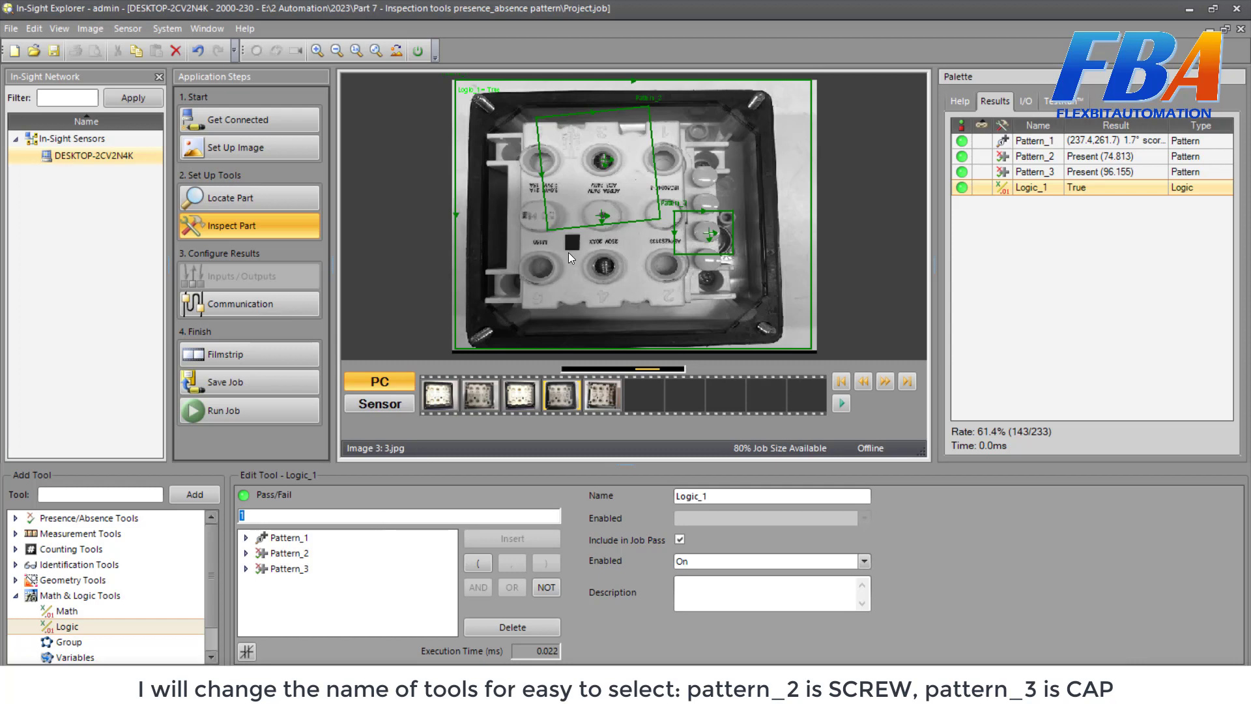
mouse_move(1125, 201)
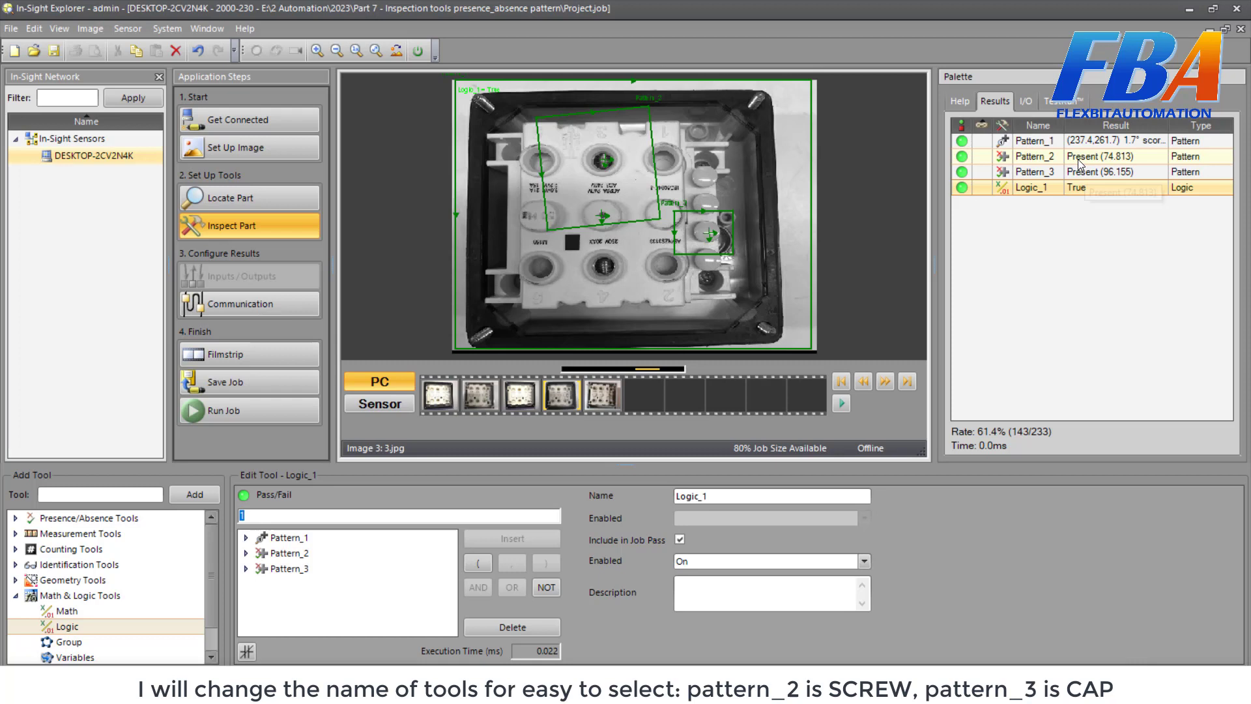
Rename Pattern_2 to SCREW and Pattern_3 to CAP.
left_click(1036, 155)
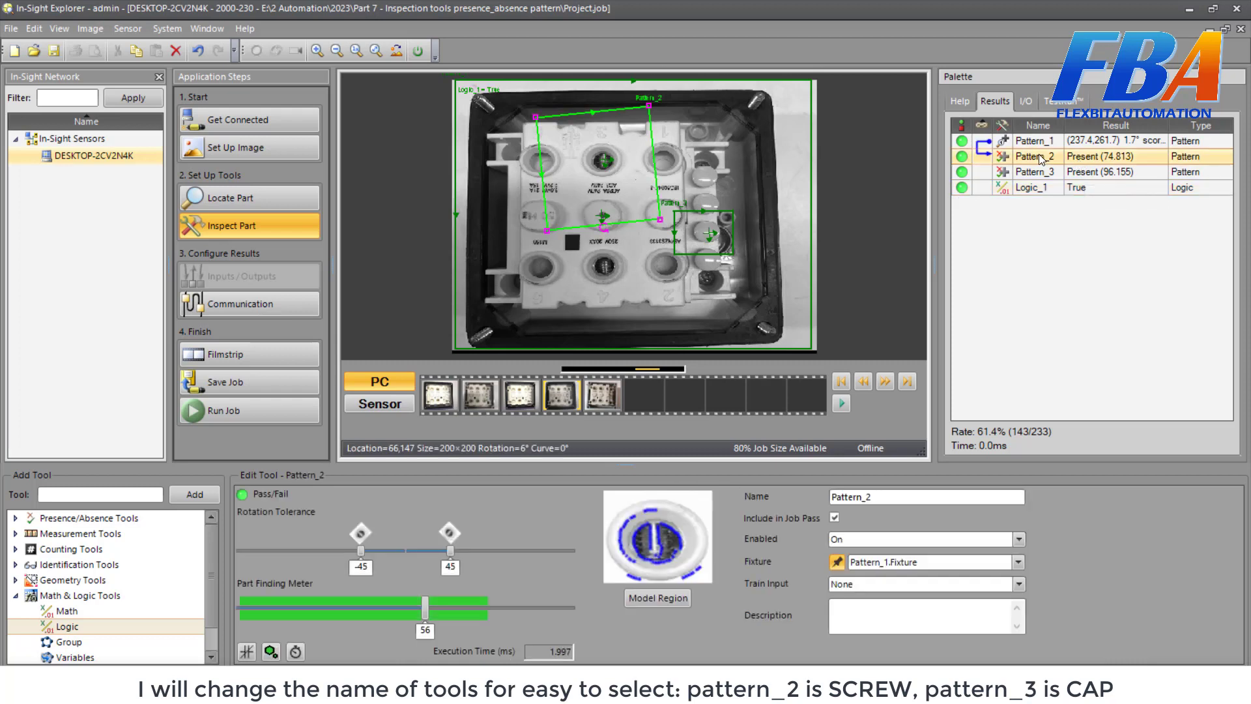
left_click(925, 495)
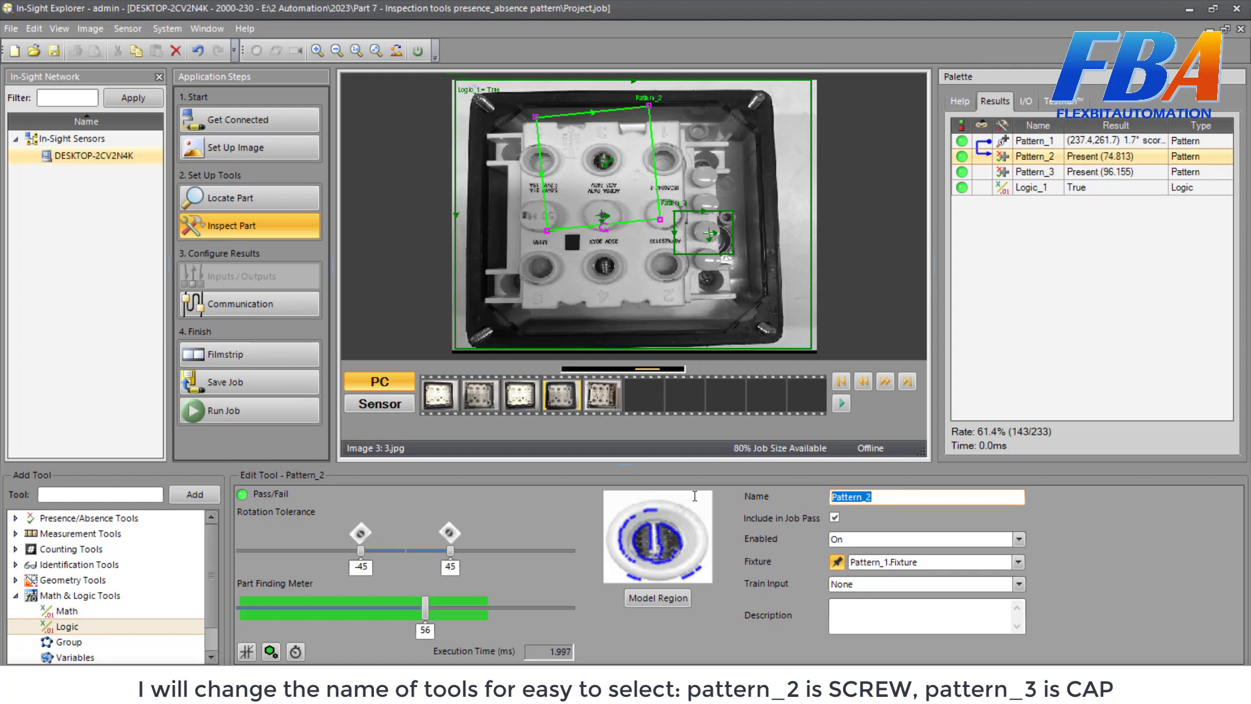
type("SCREW")
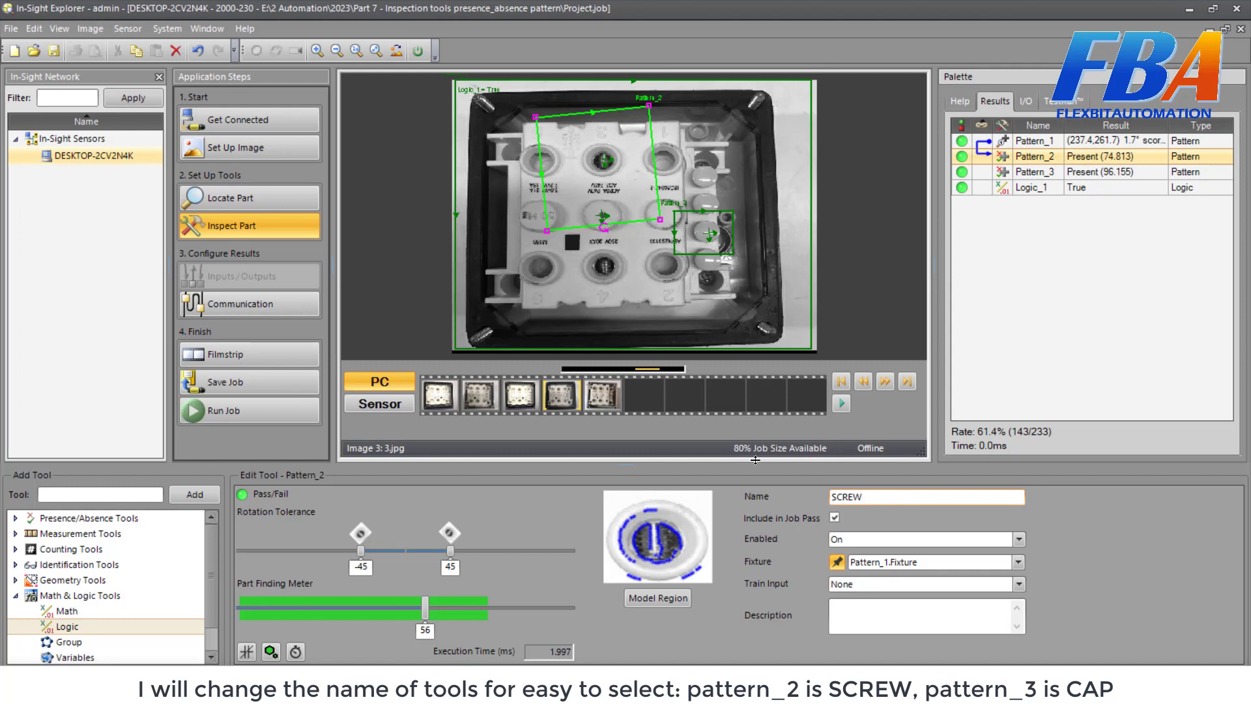
left_click(1033, 171)
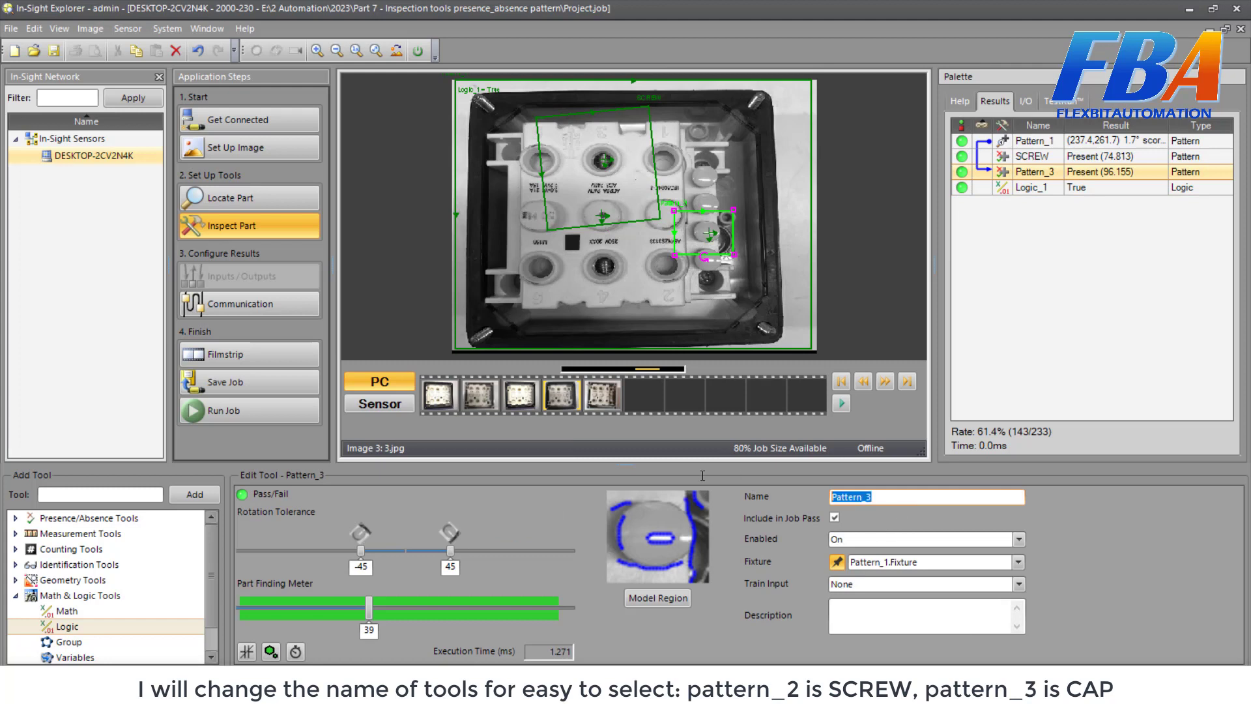
type("CAP")
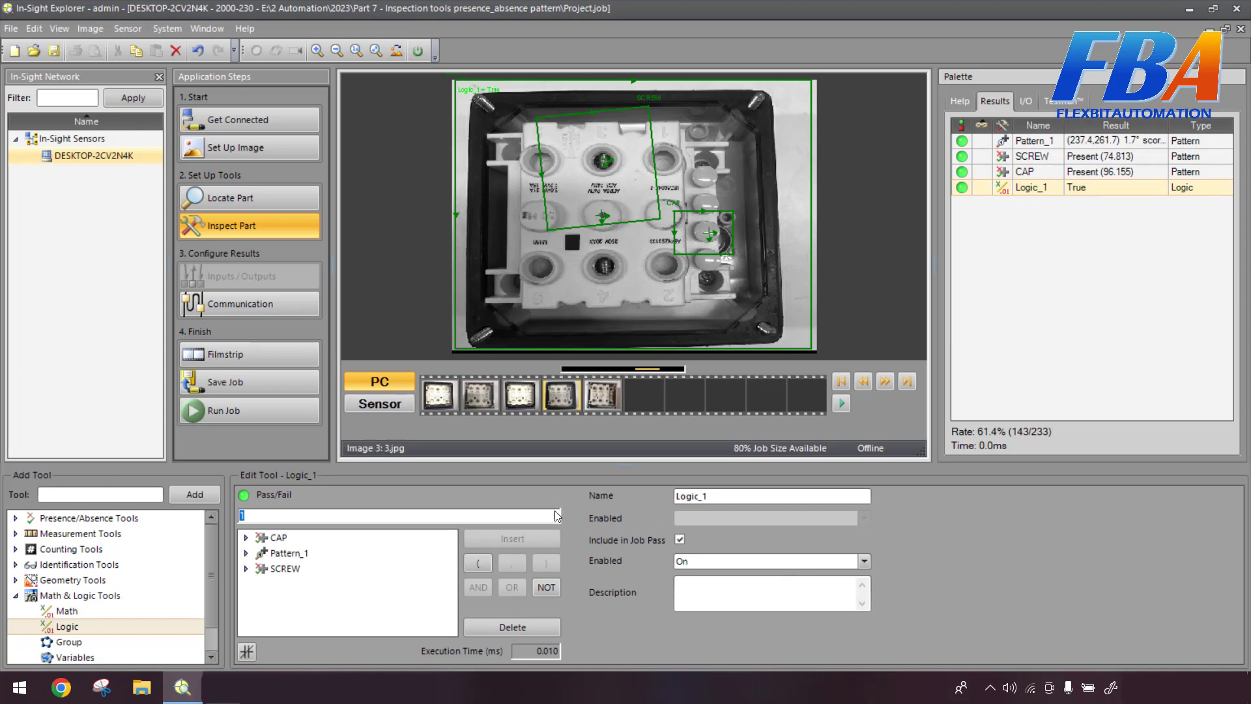
Build Logic_1's expression SCREW.Pass && CAP.Pass from the referenced results and commit it.
left_click(286, 568)
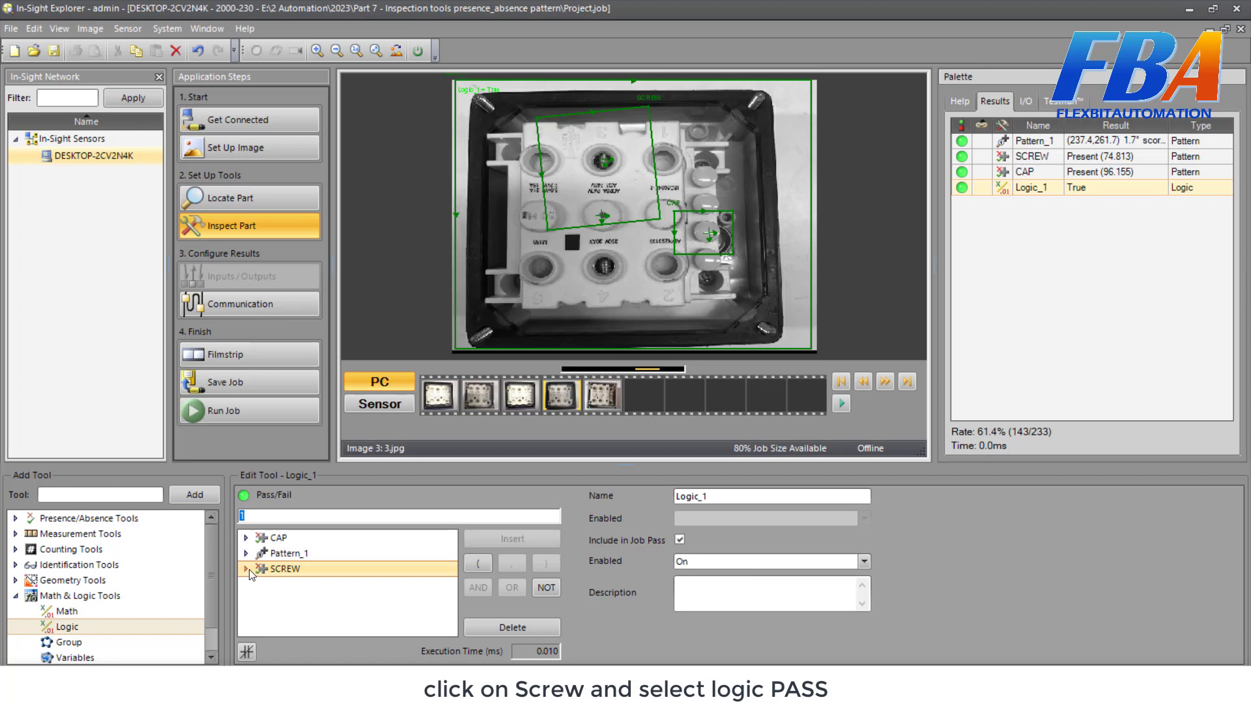
left_click(246, 568)
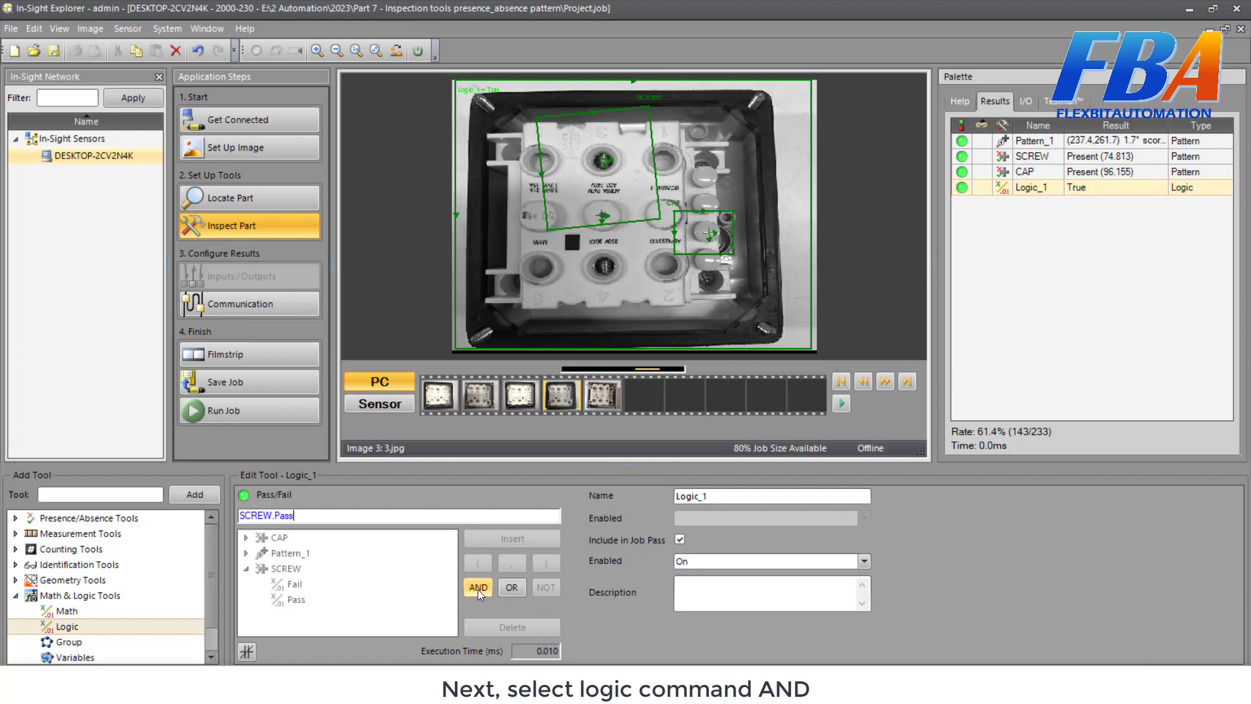
left_click(479, 587)
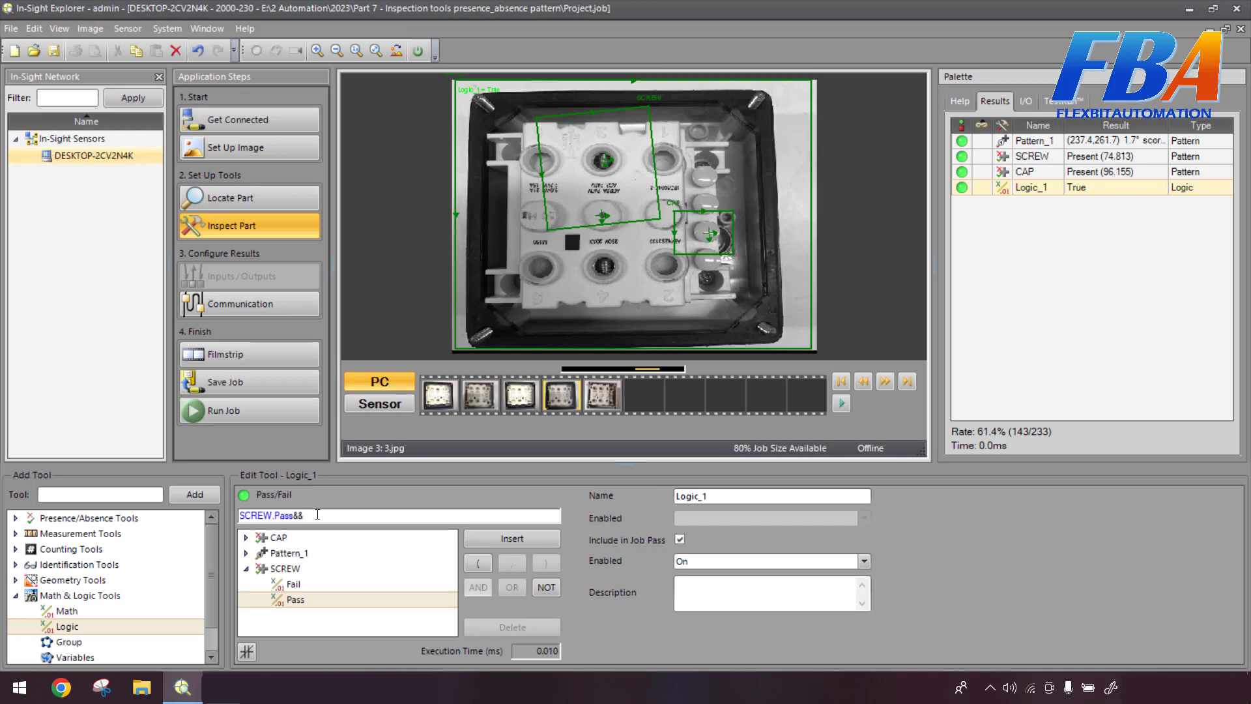
left_click(275, 537)
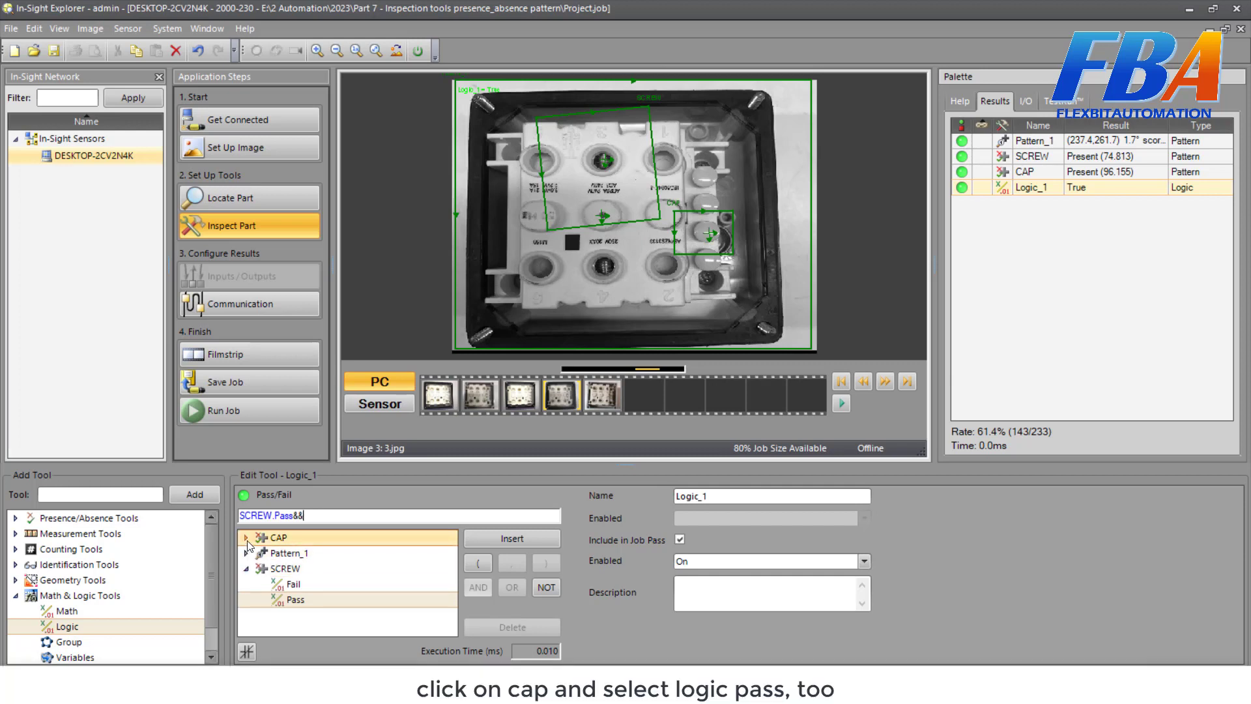
left_click(247, 537)
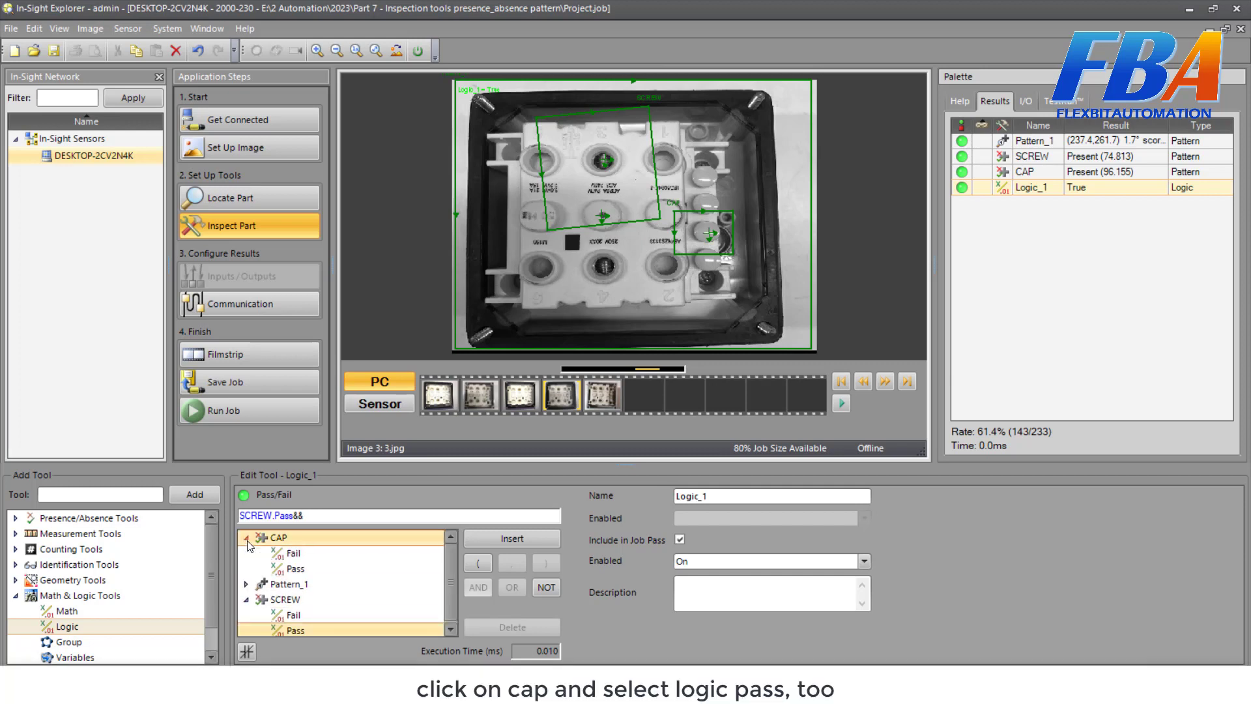
left_click(295, 568)
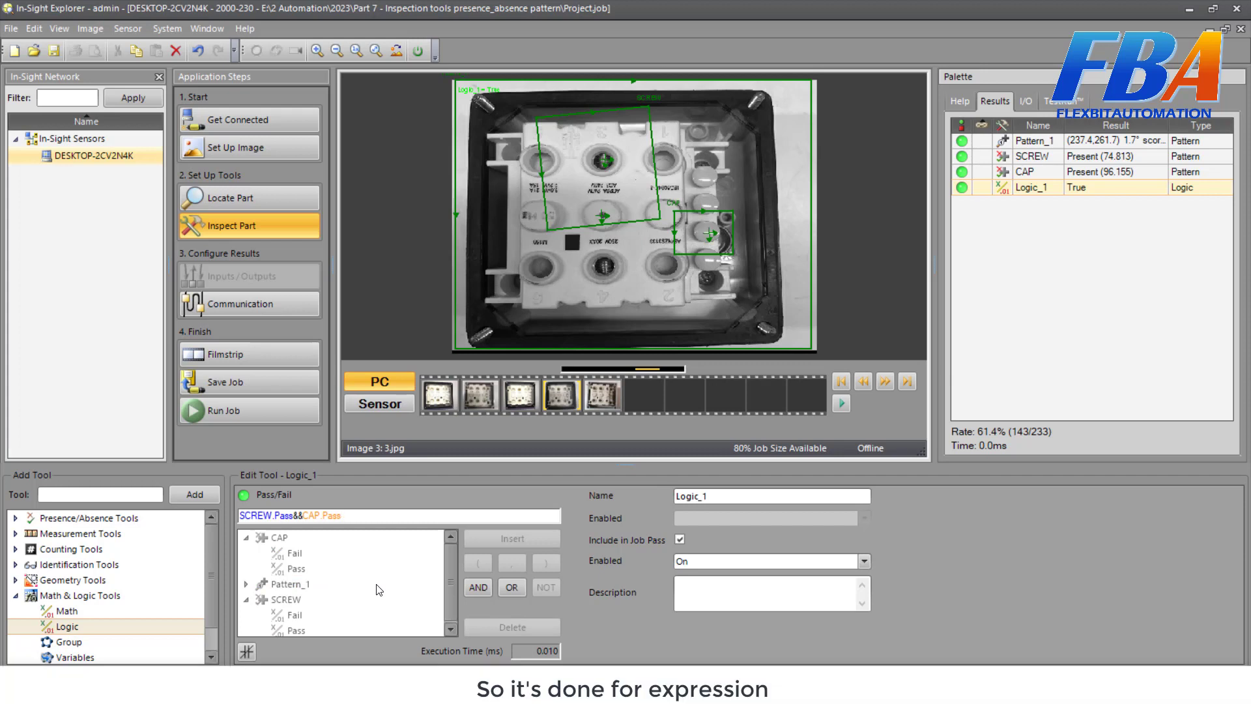
left_click(339, 515)
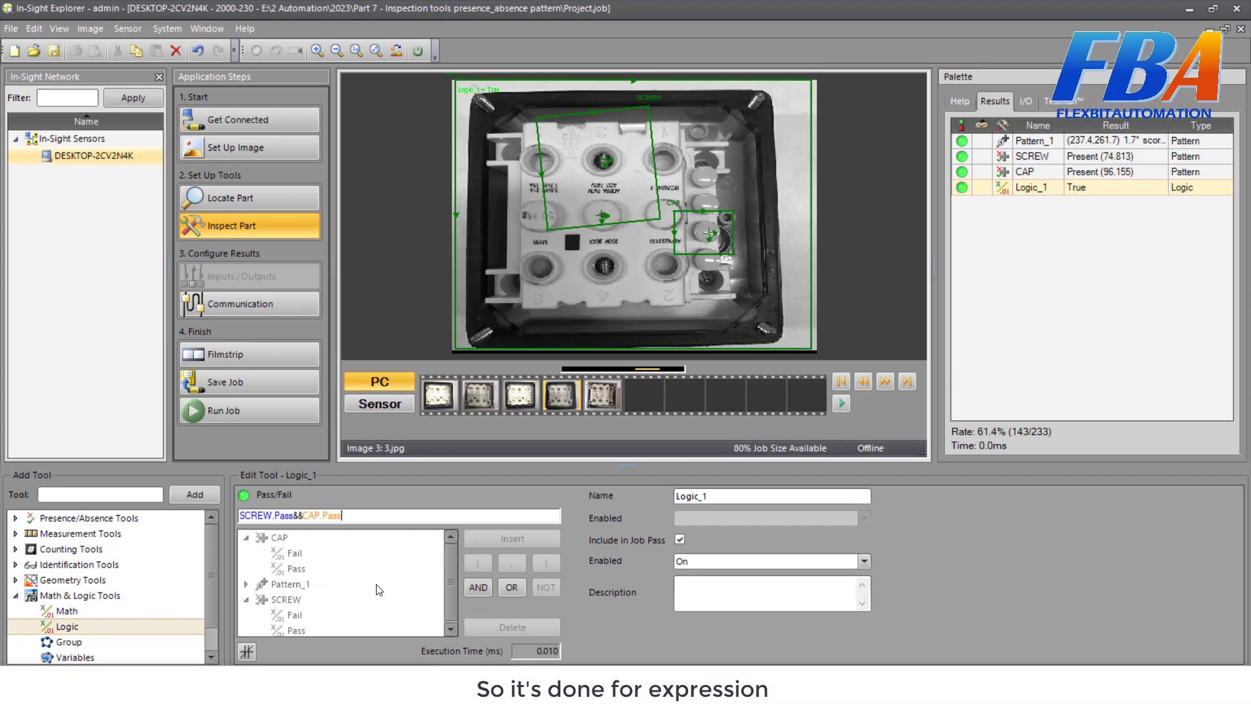
mouse_move(607, 562)
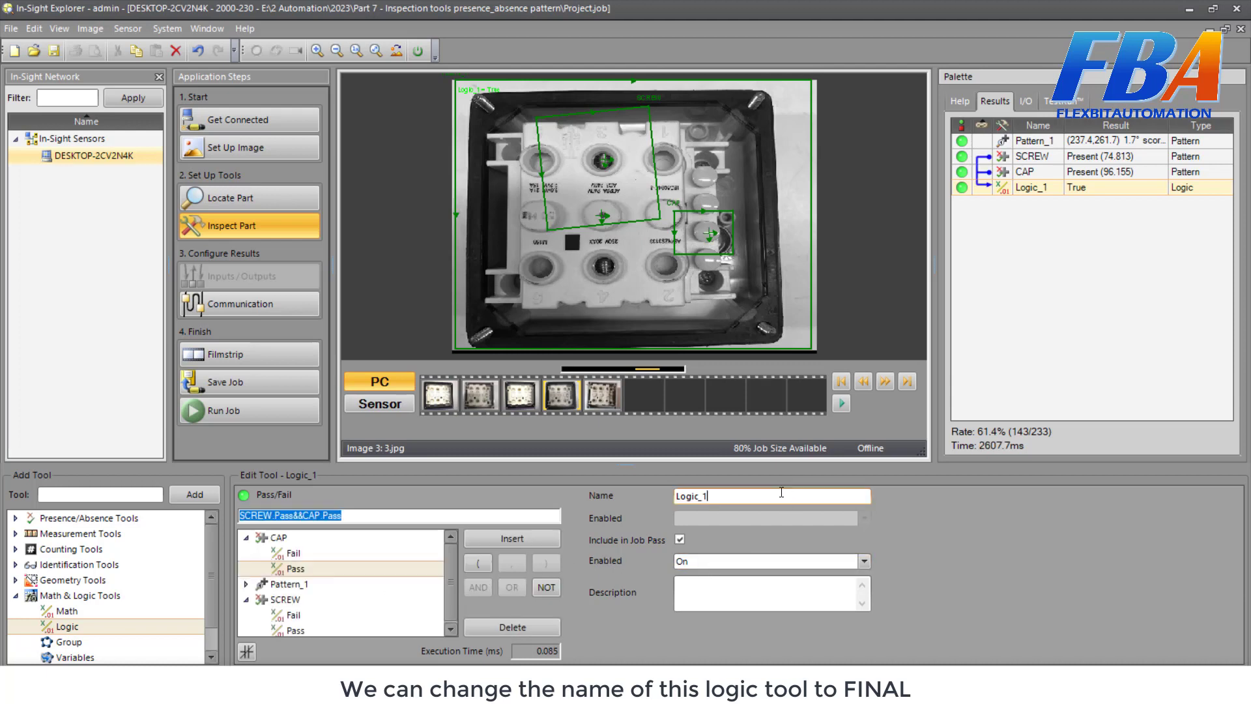
Rename the Logic_1 tool to FINAL.
type("Fi")
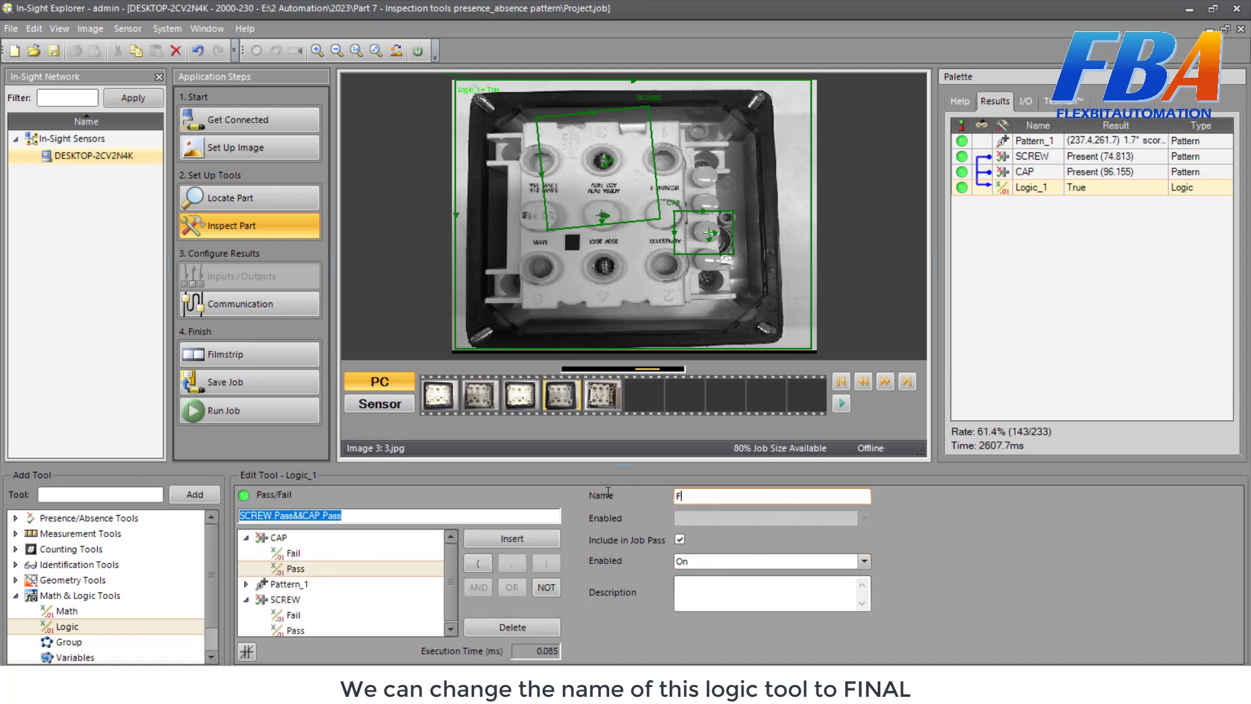
type("FINAL")
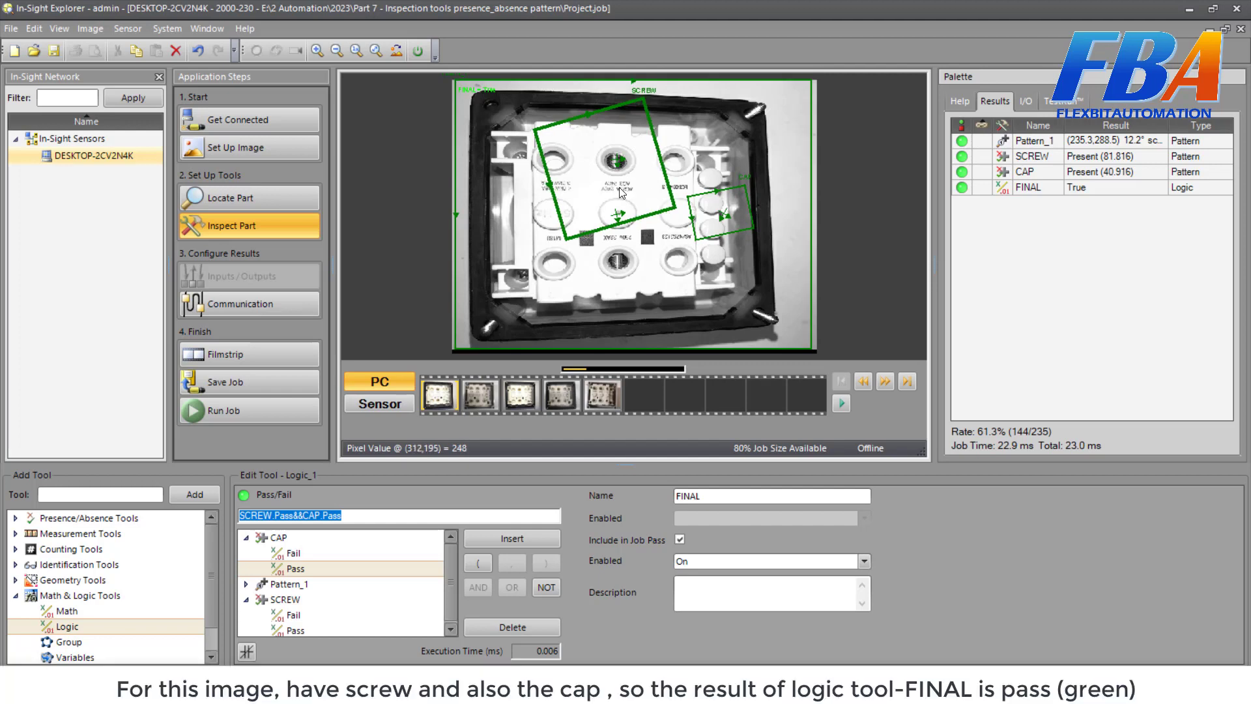
mouse_move(607, 164)
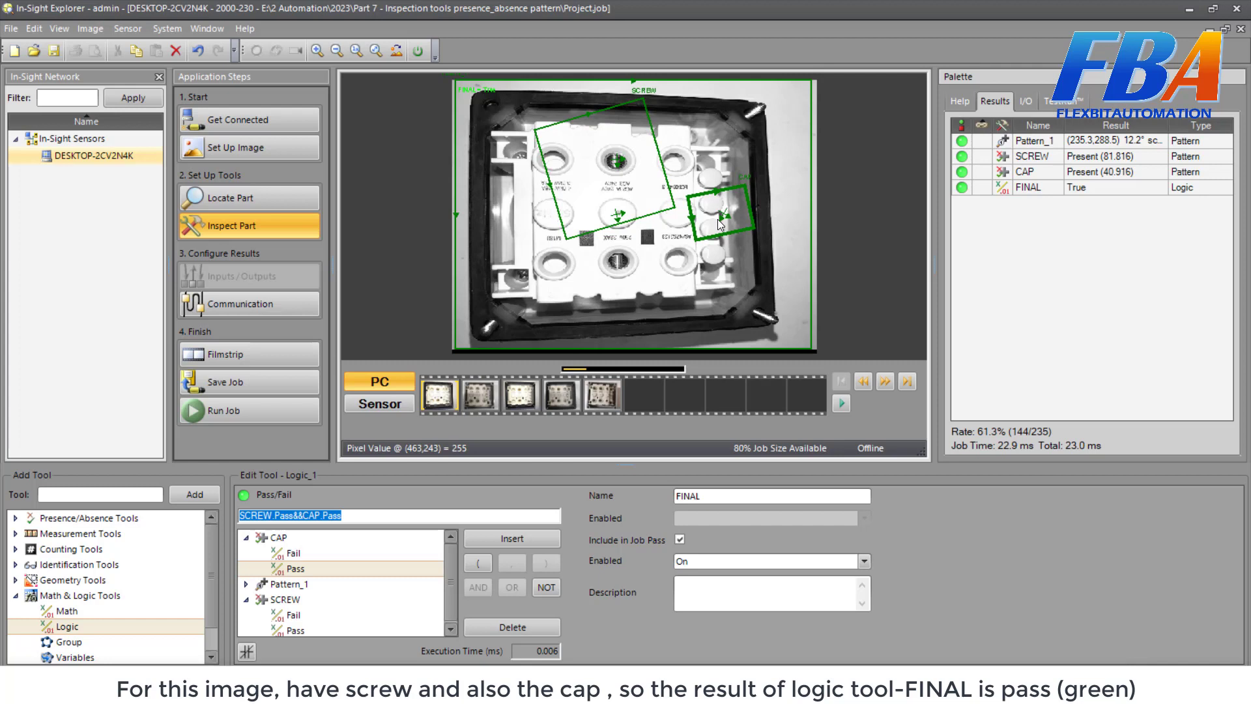
Step through filmstrip sample images where FINAL reports True with both screw and cap present.
left_click(226, 410)
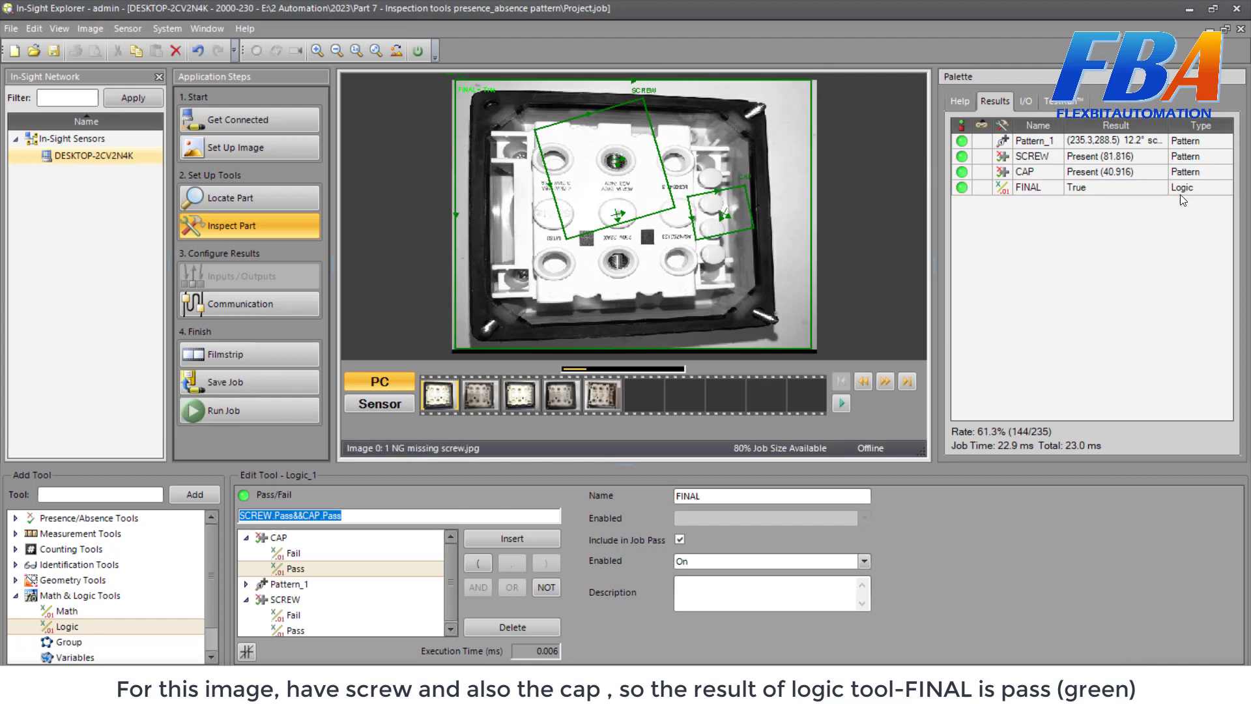
mouse_move(1183, 199)
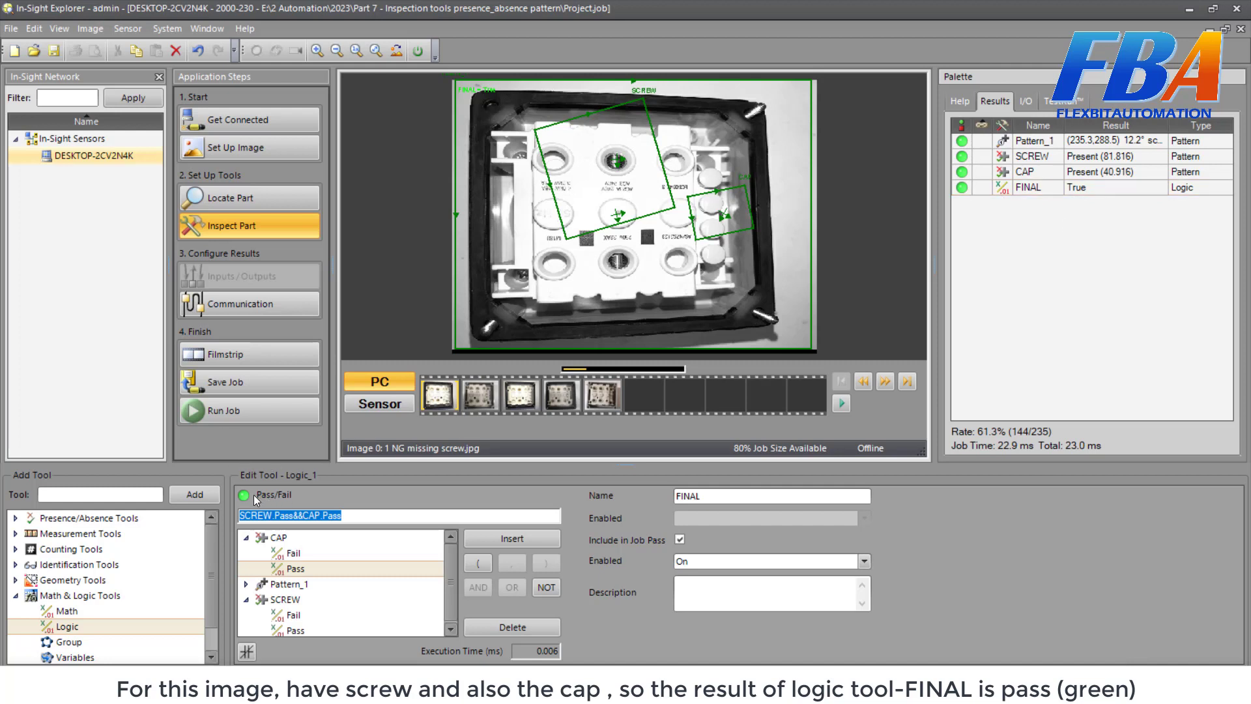
left_click(478, 395)
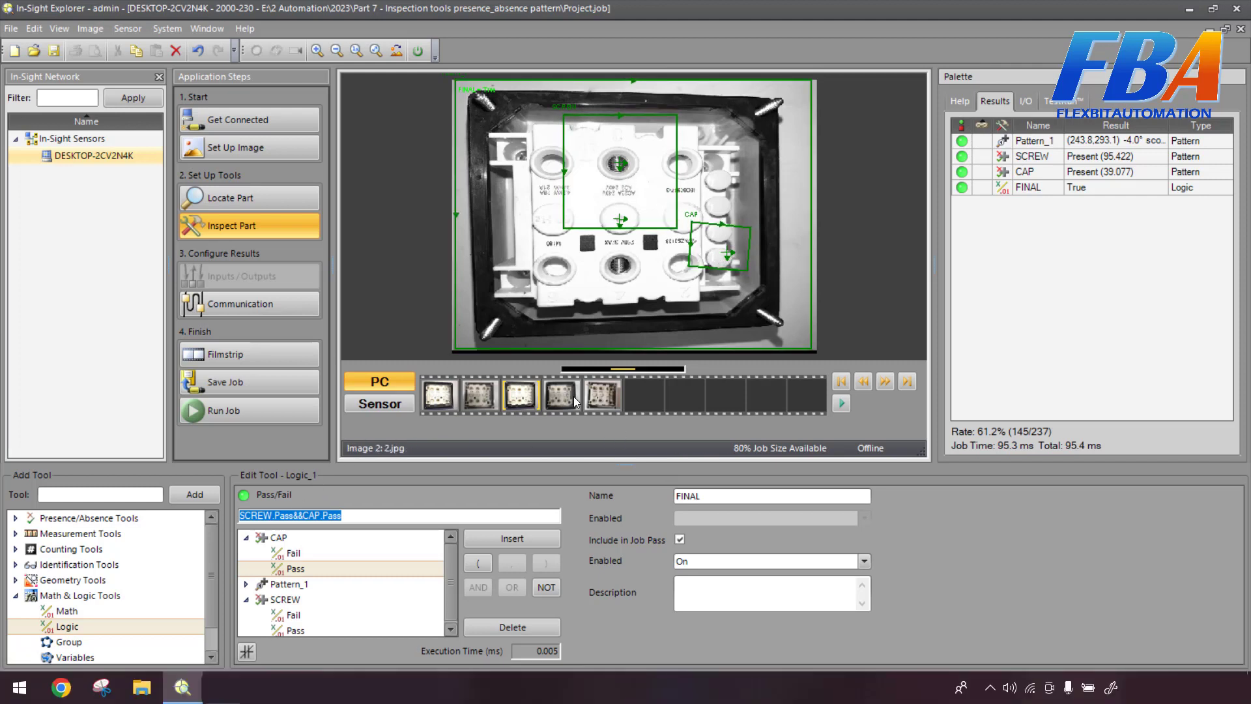
left_click(559, 394)
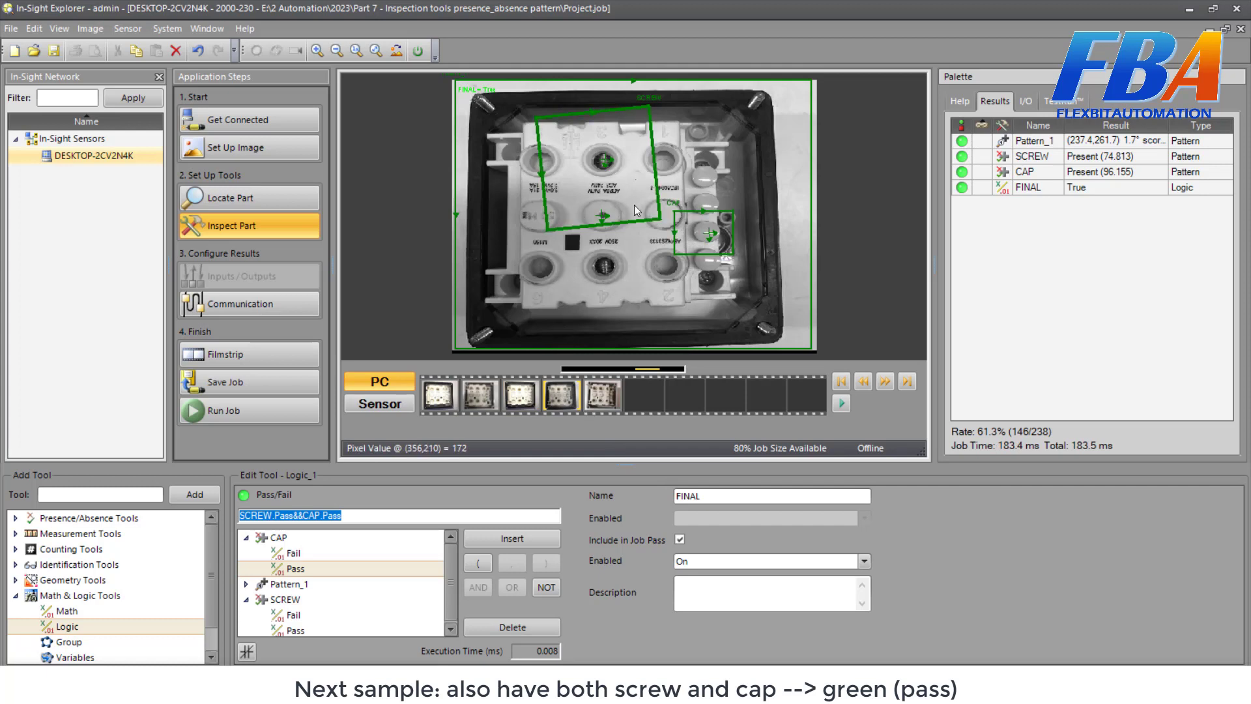